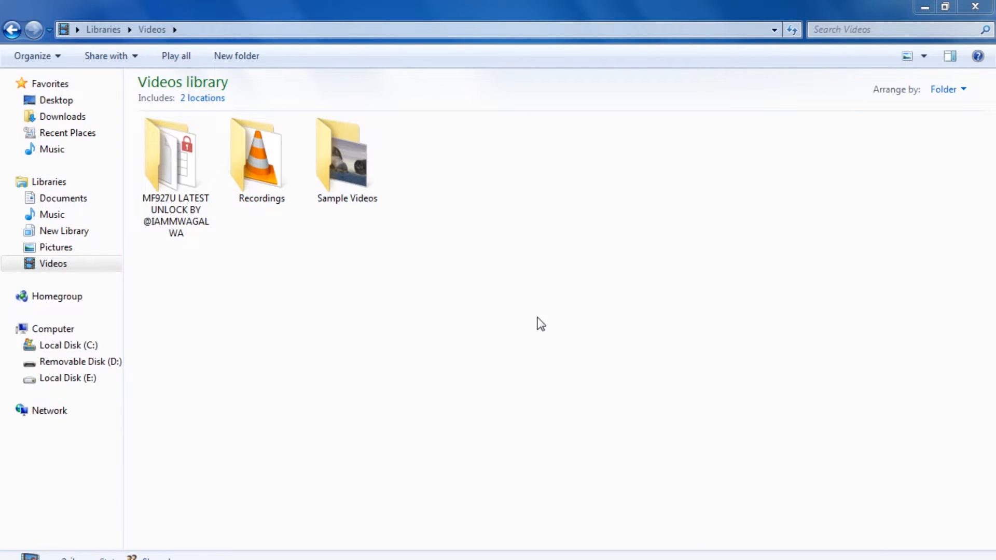
Refresh the Videos library, then launch Computer Management from the Computer node's Manage option.
right_click(541, 324)
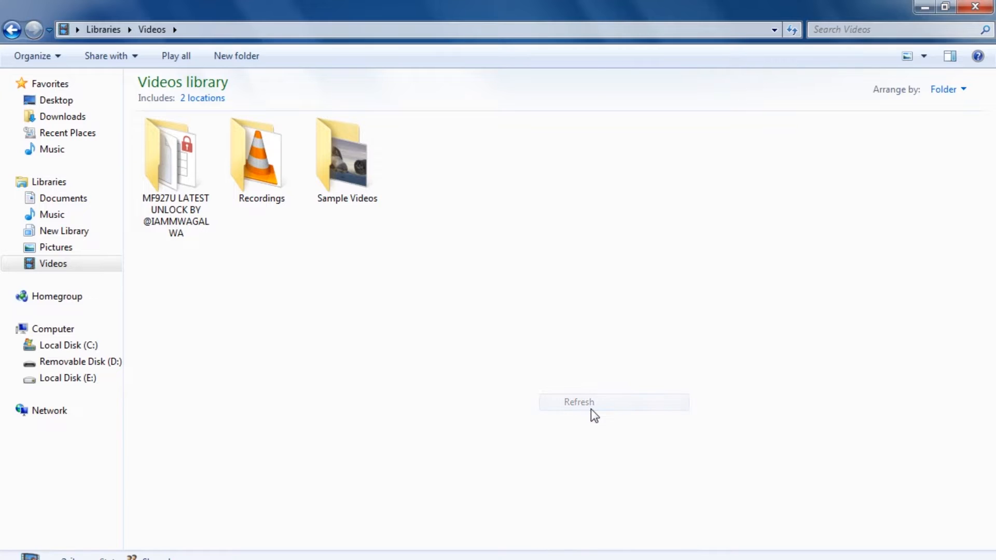
click(53, 329)
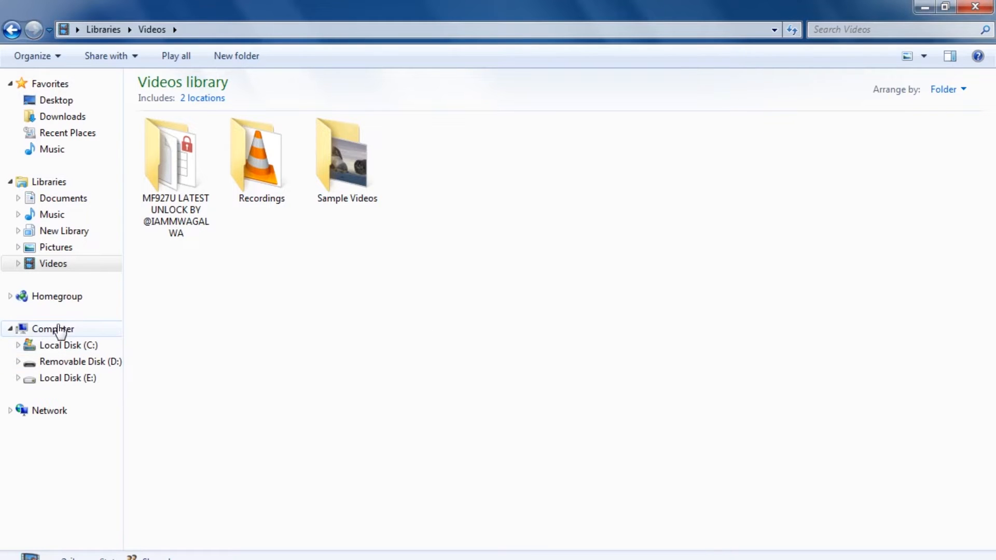
right_click(52, 329)
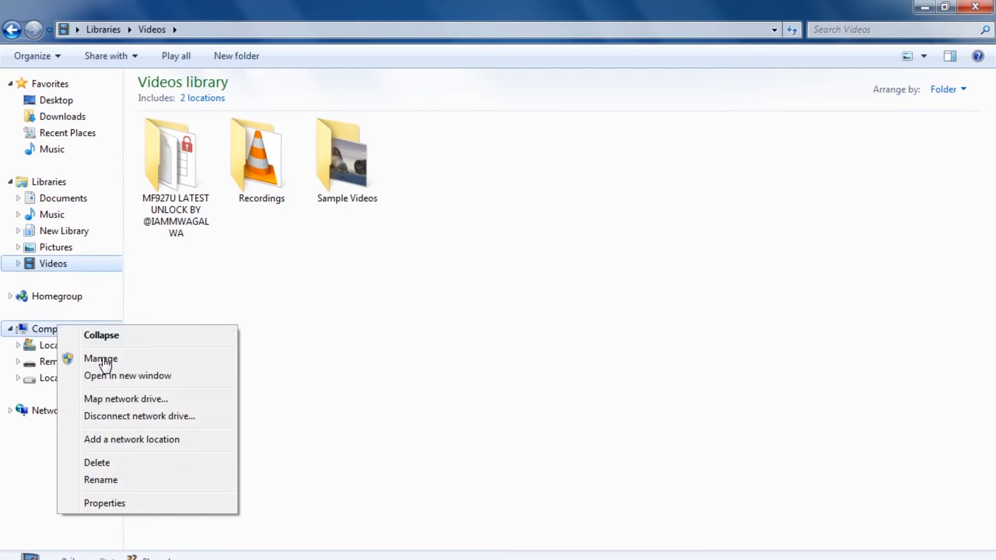
click(83, 361)
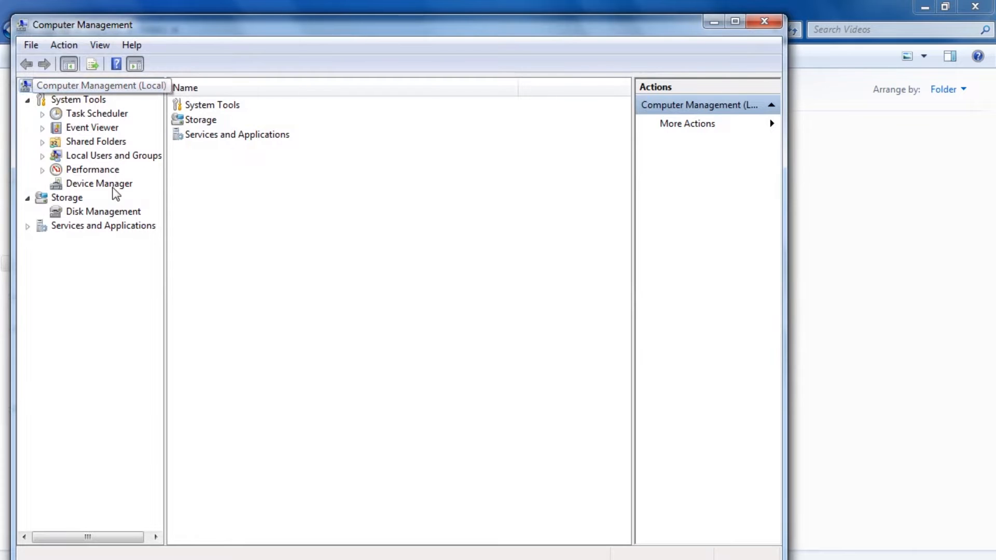
Show Device Manager, listing the unknown devices under Other devices.
click(100, 184)
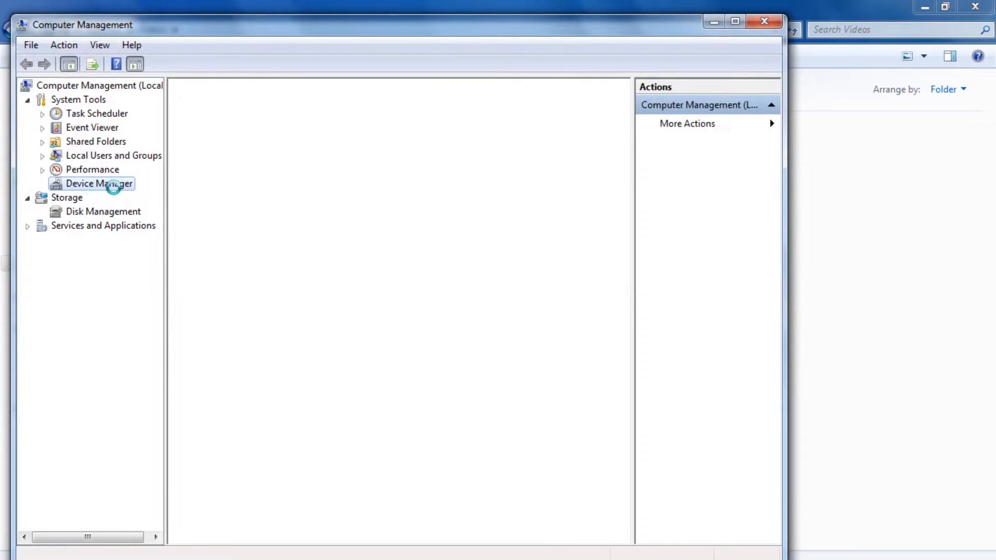
click(100, 184)
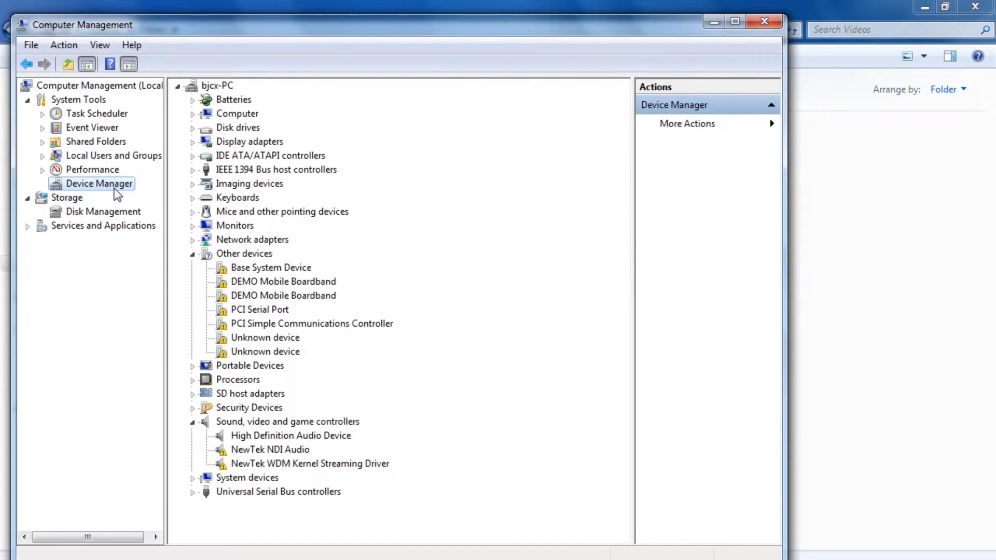
Update the DEMO Mobile Boardband driver by browsing the MF927U unlock folder; Windows finds none.
right_click(282, 295)
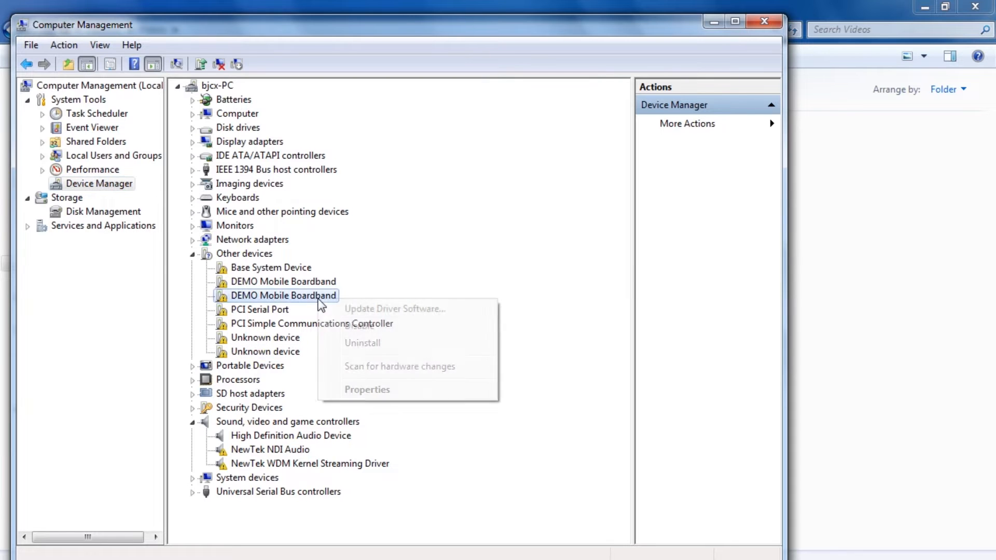
click(394, 309)
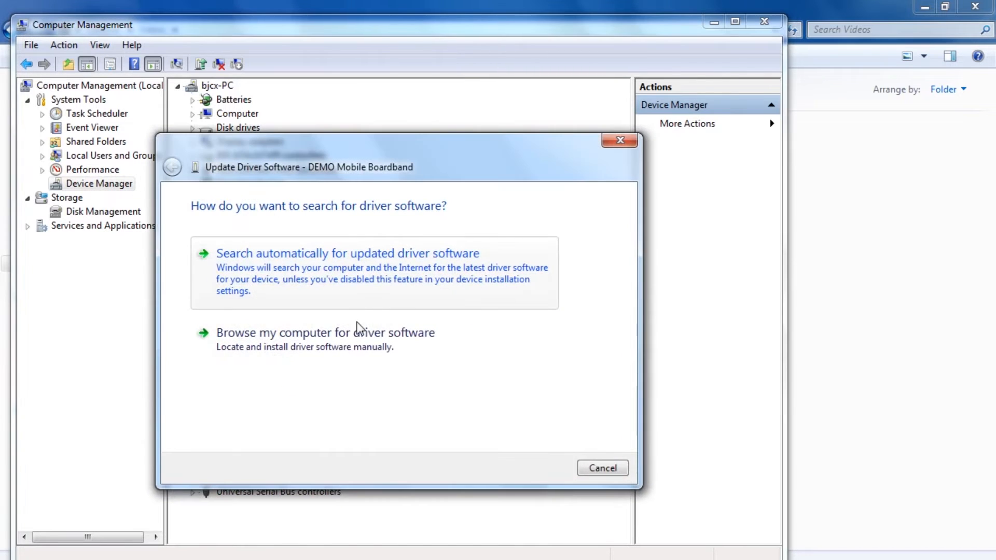
click(325, 332)
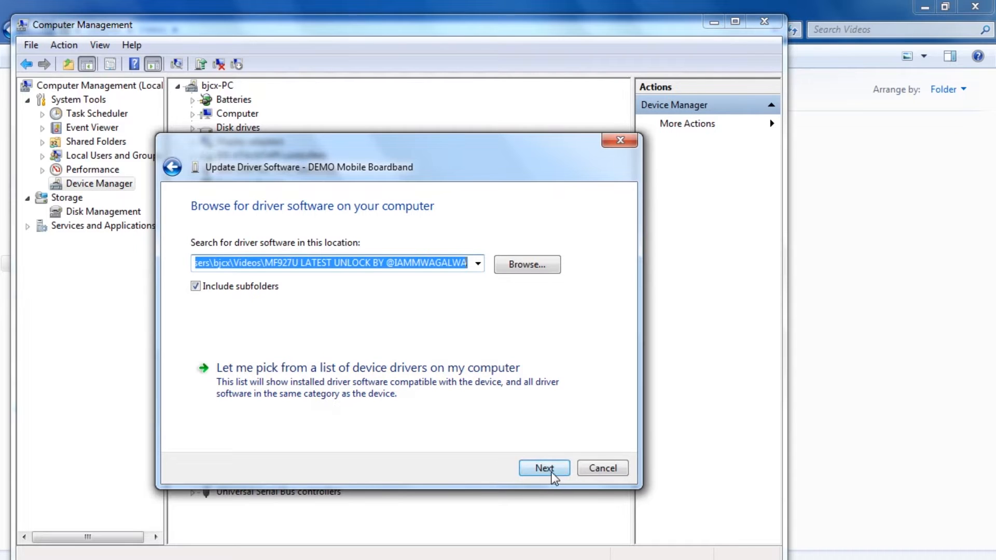
click(543, 468)
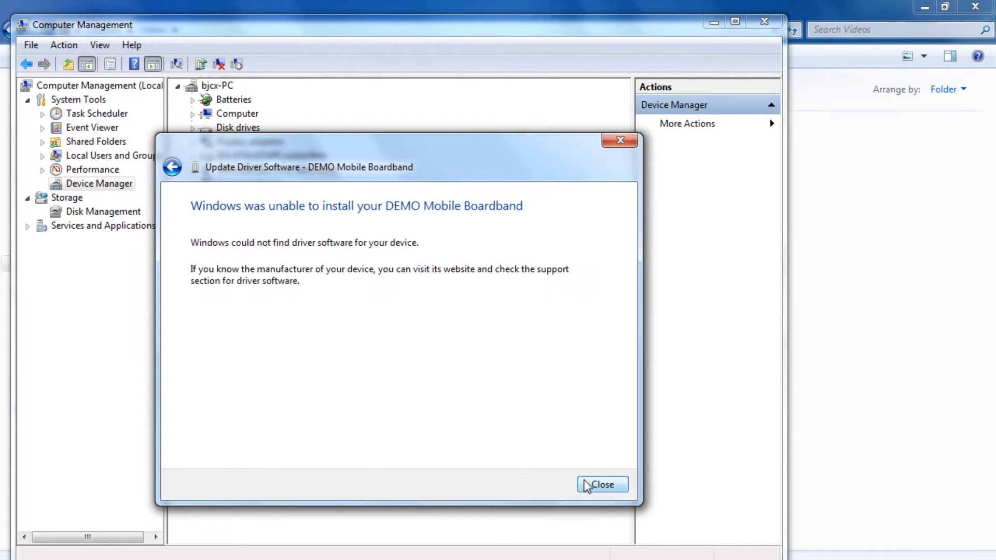
click(601, 484)
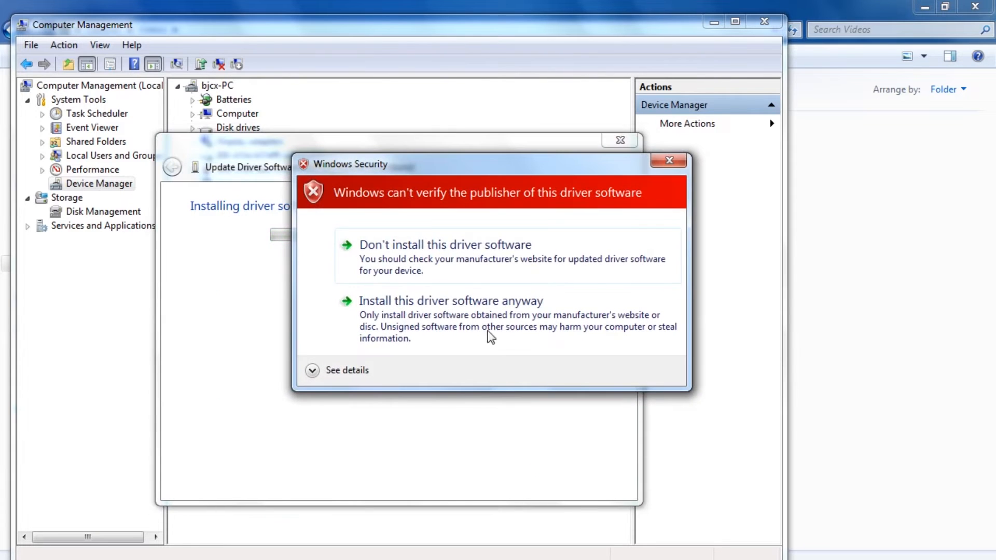
Install the unverified driver anyway so the device becomes AT Interface (COM24).
click(450, 301)
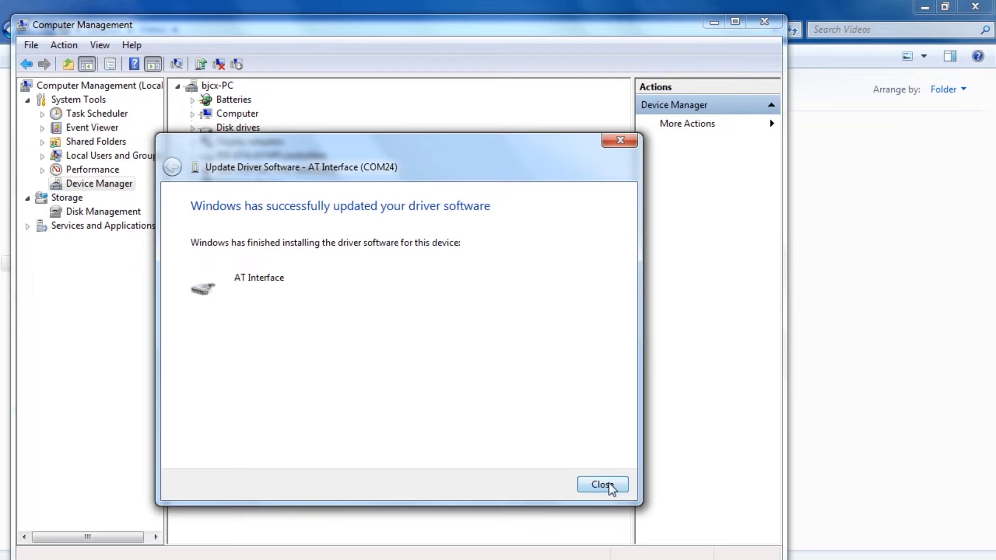
click(602, 484)
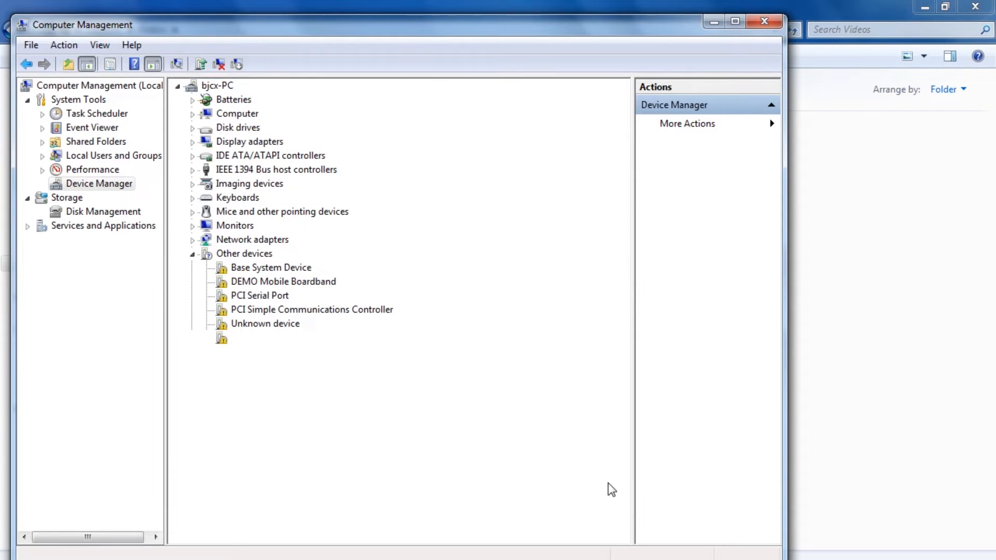
mouse_move(692, 6)
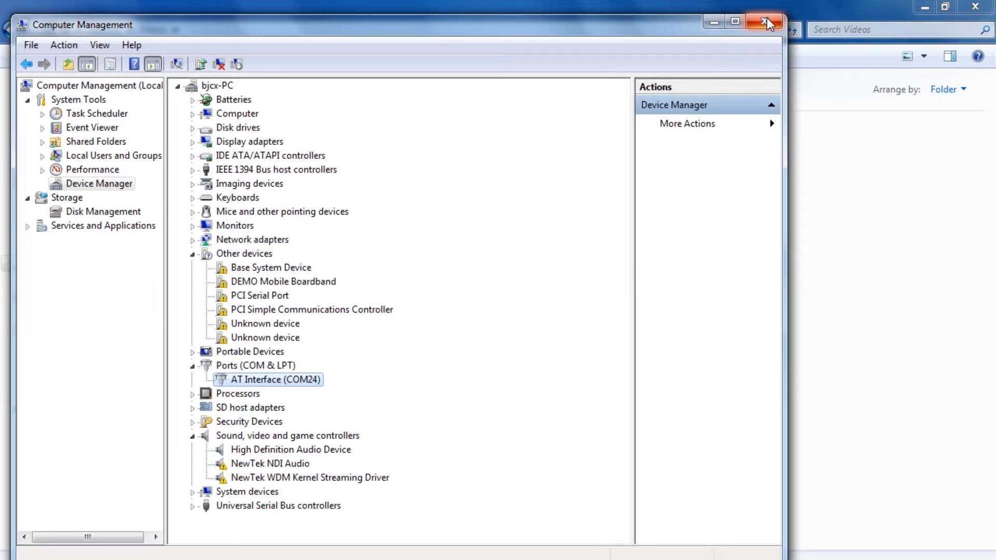
Close Computer Management after confirming AT Interface (COM24) under Ports.
click(767, 21)
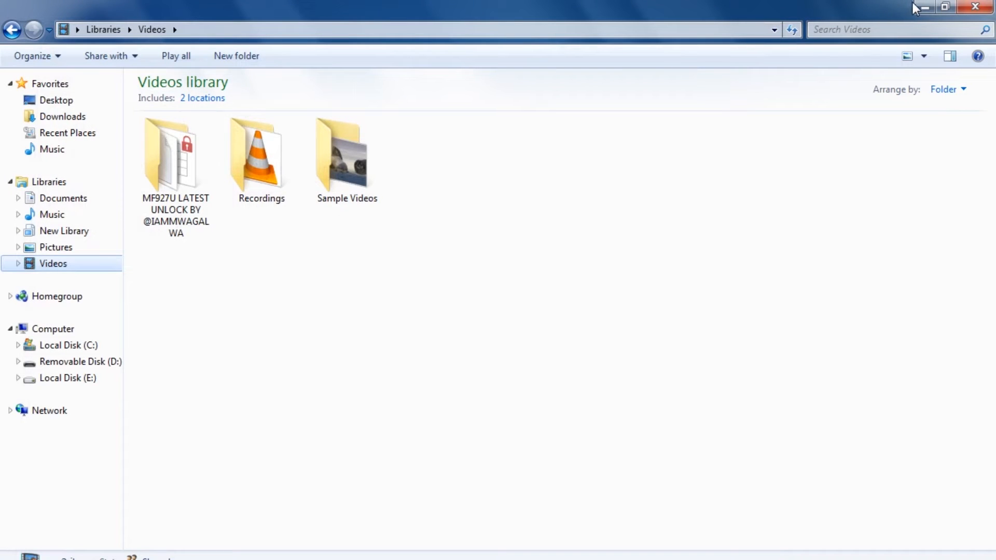
mouse_move(556, 158)
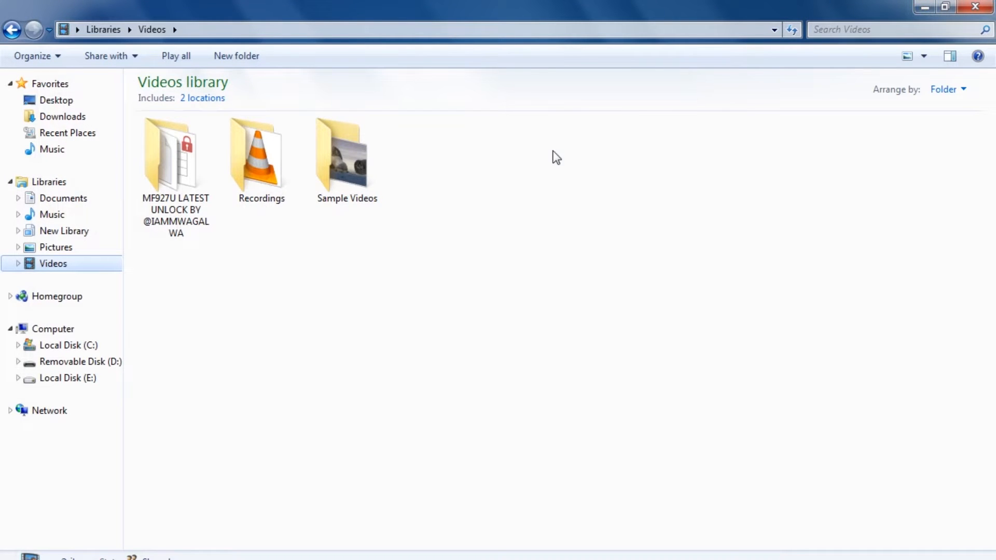
Enter the MF927U LATEST UNLOCK folder and launch 'mf927 u all fix by Nain GSM'.
double_click(175, 152)
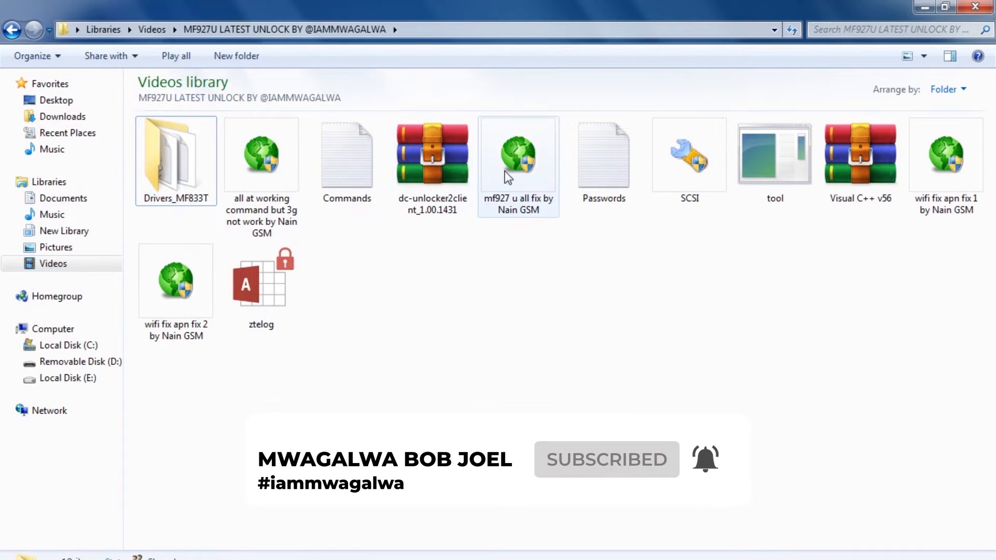
mouse_move(516, 183)
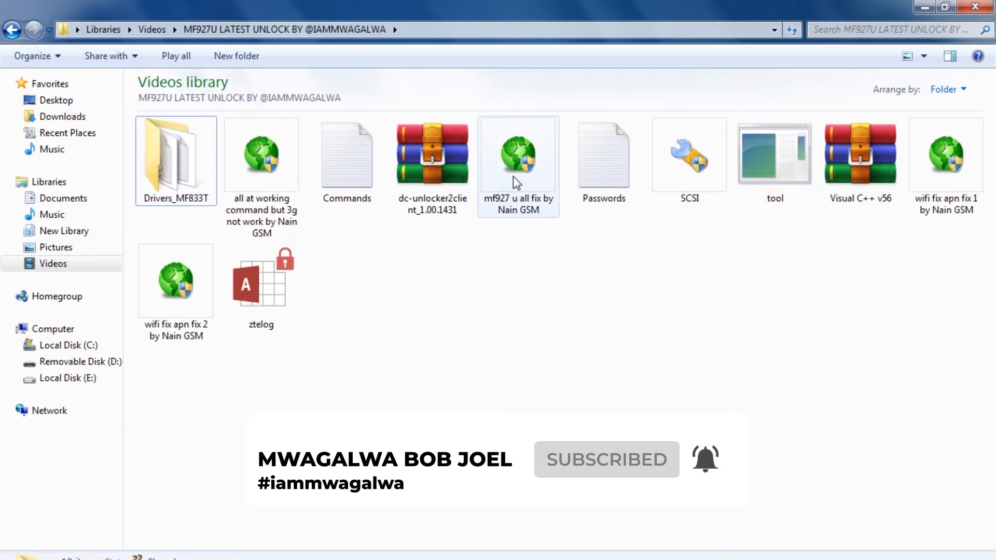
click(518, 153)
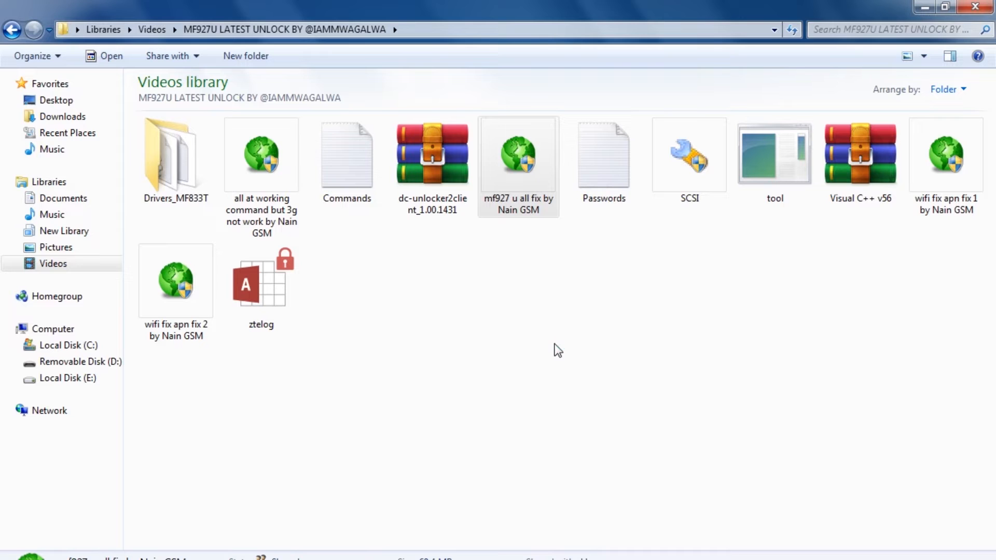
double_click(519, 155)
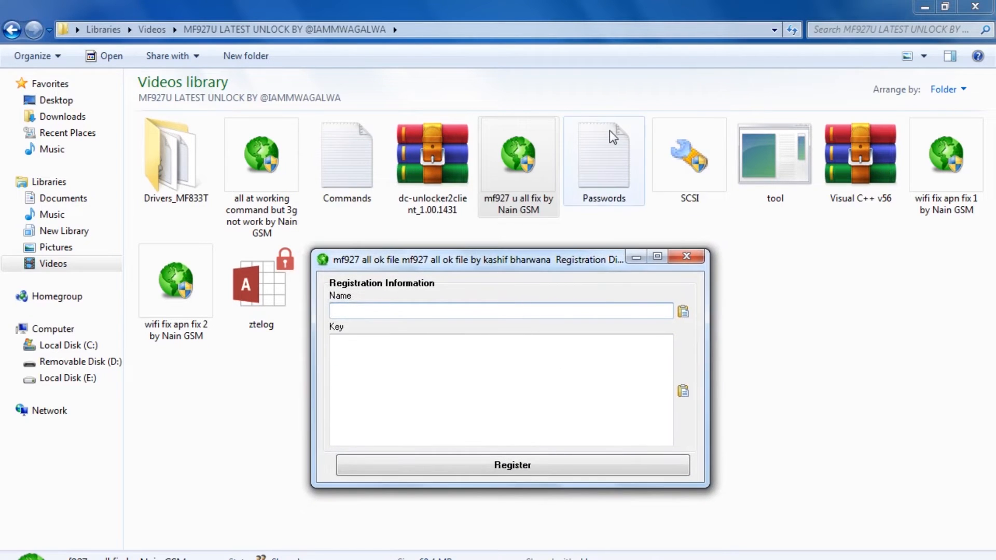
double_click(603, 155)
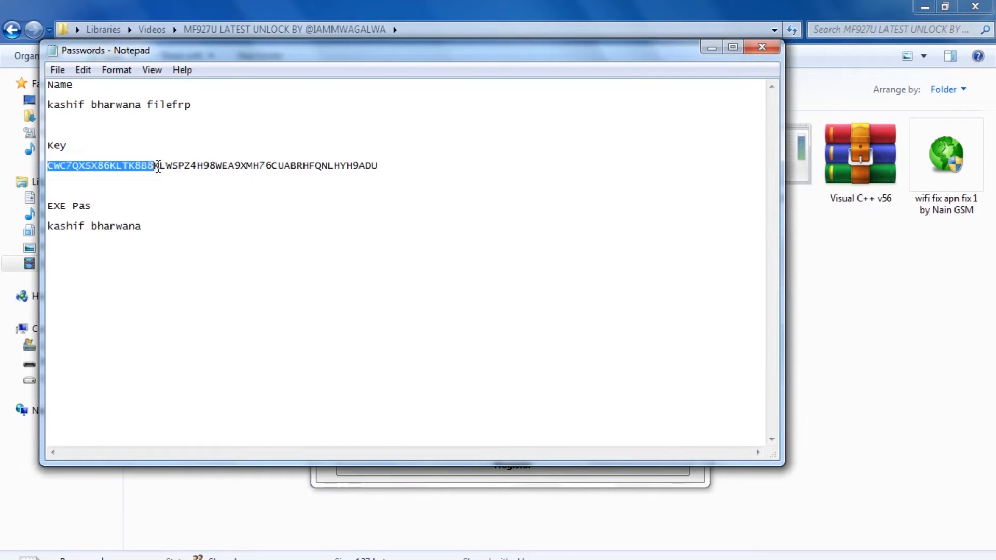
drag(153, 166, 378, 165)
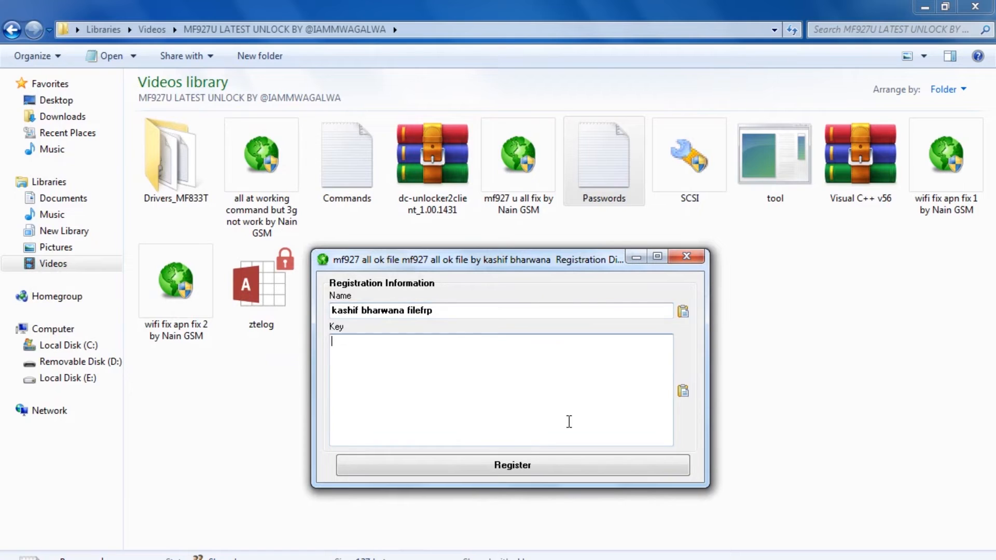
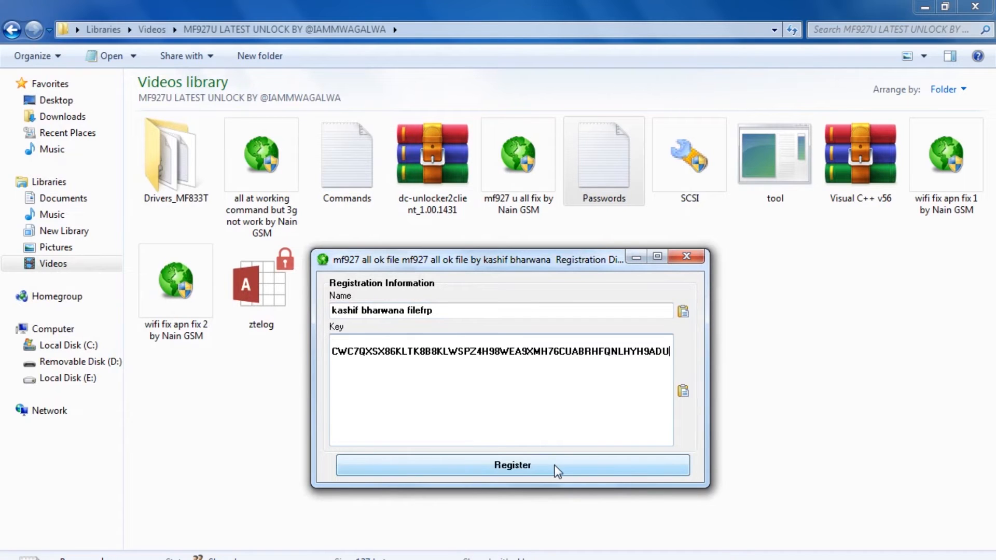
click(512, 465)
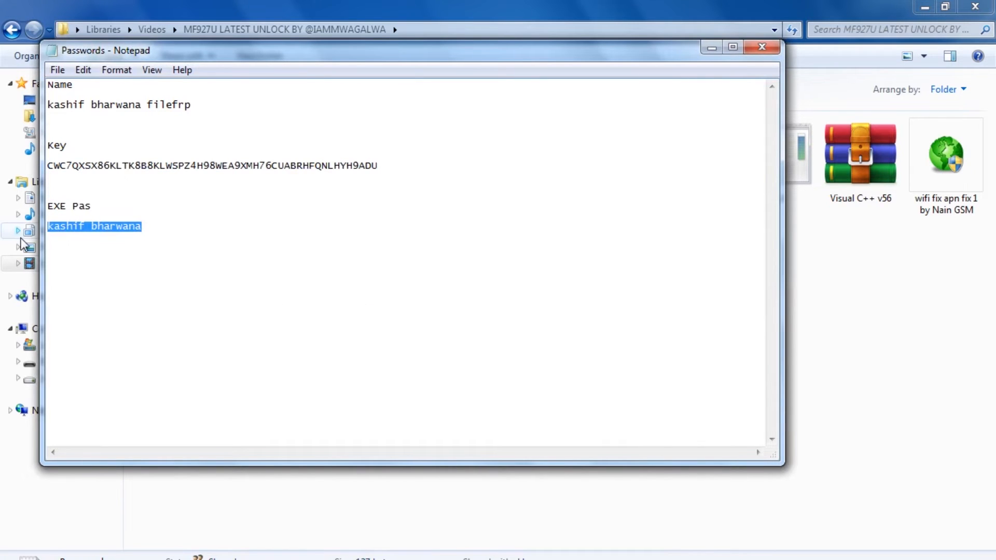
mouse_move(601, 24)
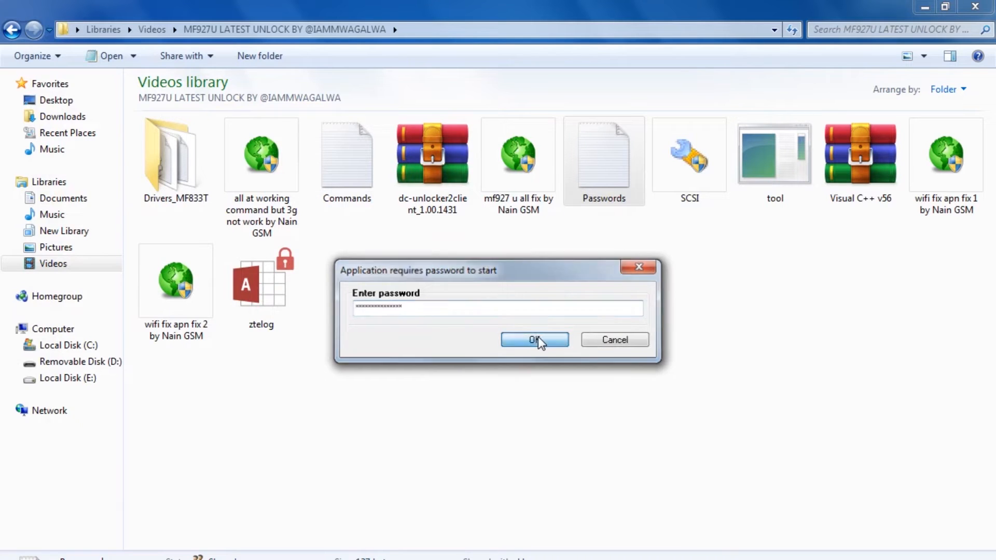
Confirm the EXE start-up password so the MF927U update window reports Ready at 0%.
click(535, 340)
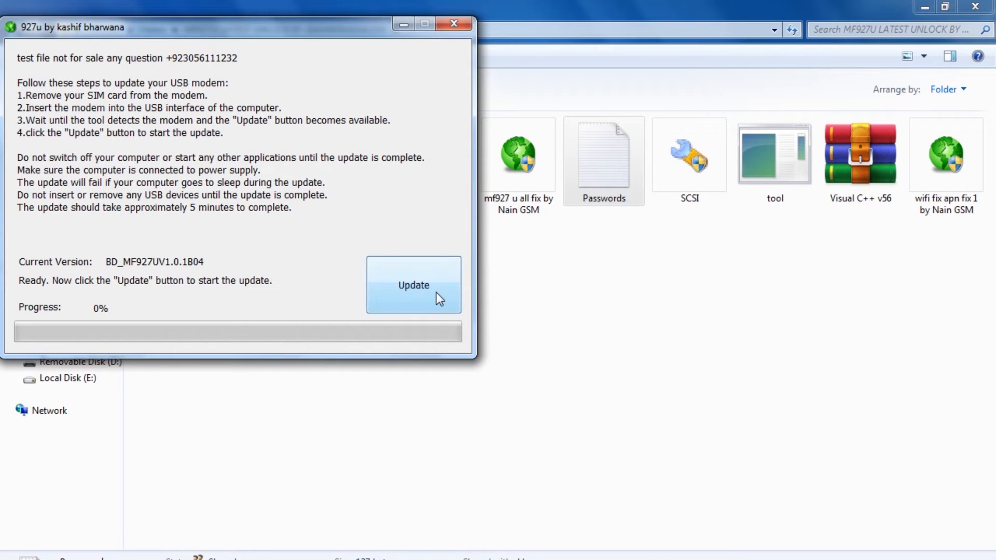
Run the MF927U firmware update to 99%, dismissing the JAZZ drive AutoPlay popup.
click(413, 284)
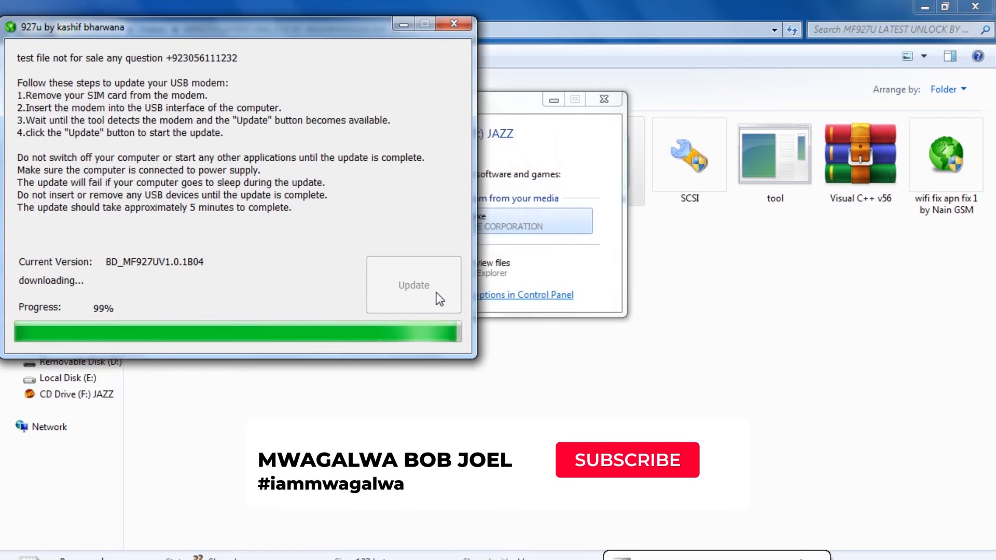
click(627, 459)
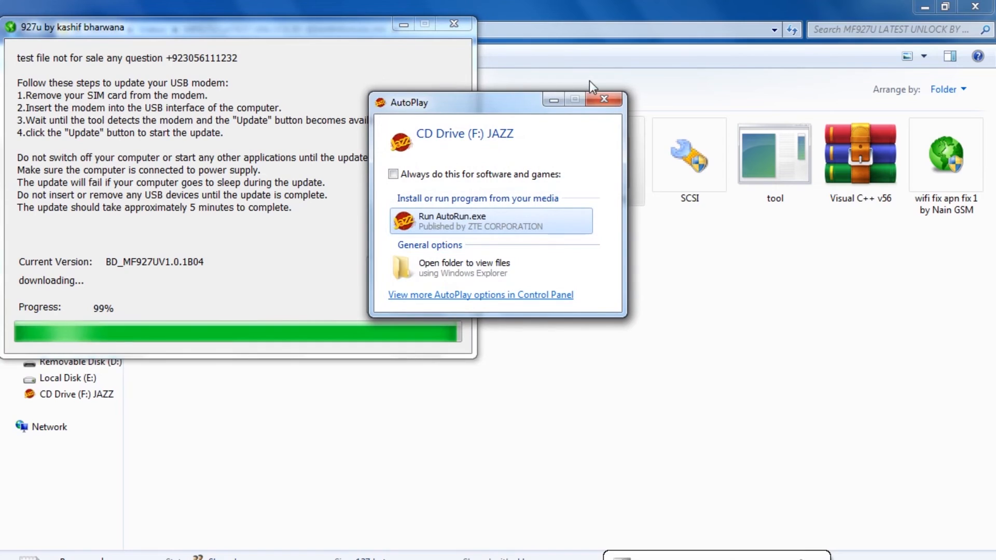
click(603, 99)
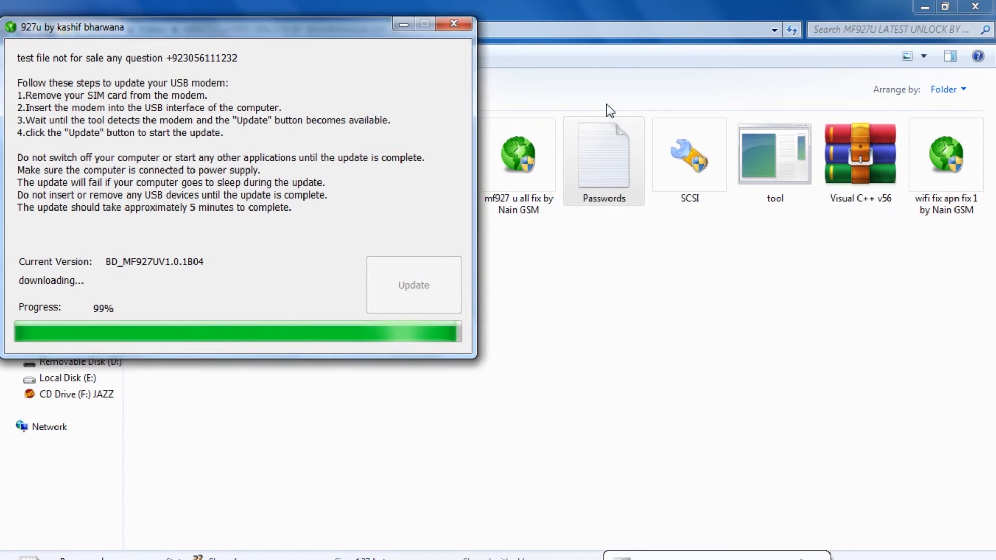